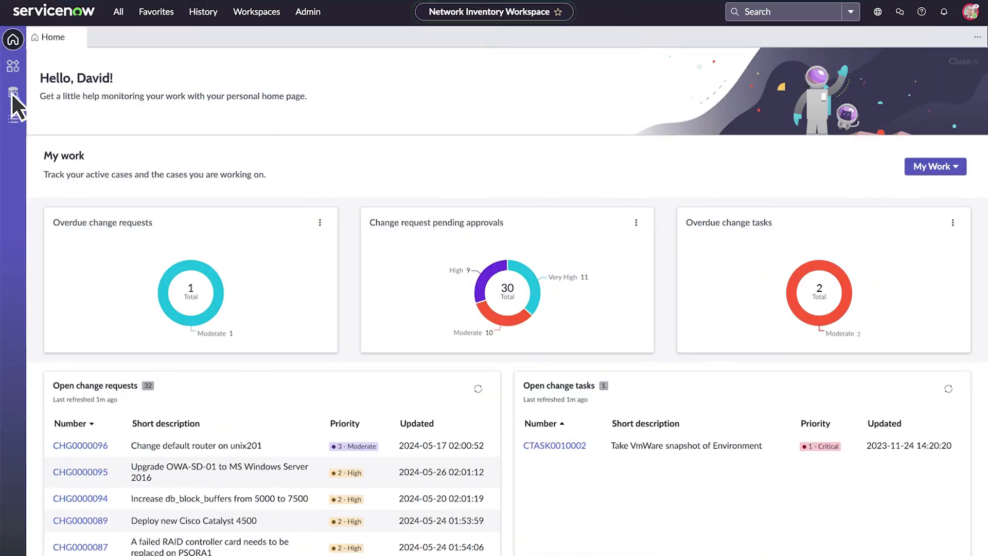
Step: Review the Inventory overview and start a new change to reach the change model catalog
left_click(13, 92)
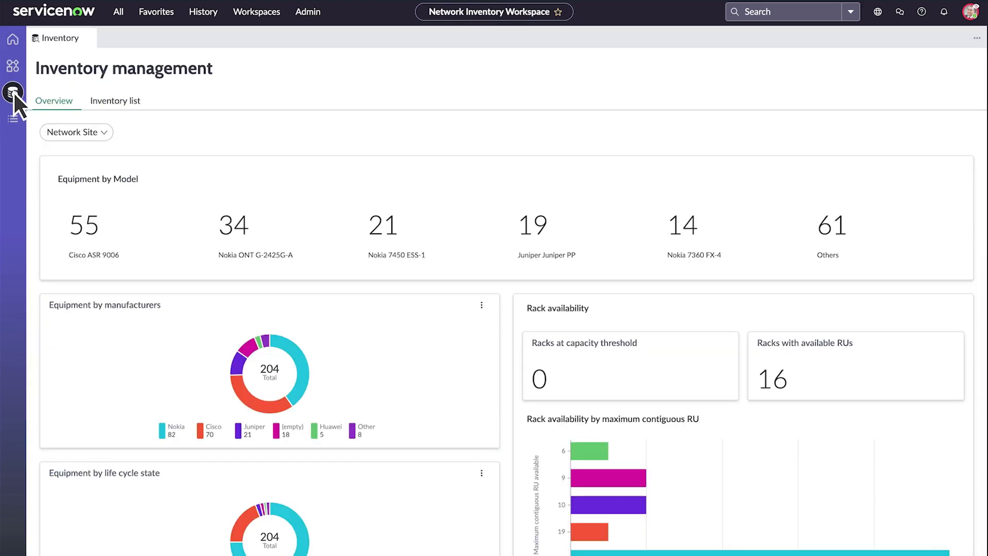
left_click(84, 224)
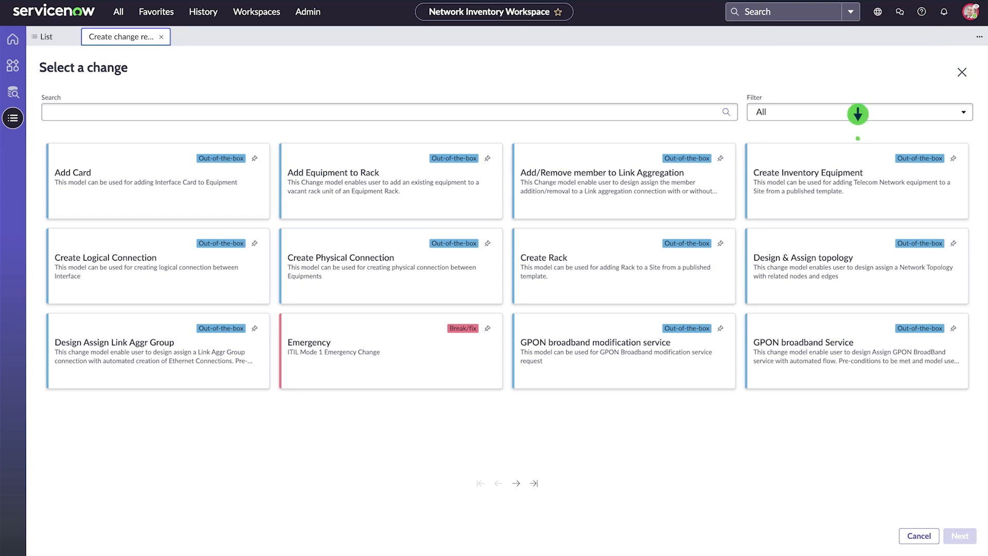
Step: Choose the Create Rack change model and open the Rack/48/1 record's Overview with slot layout
left_click(623, 266)
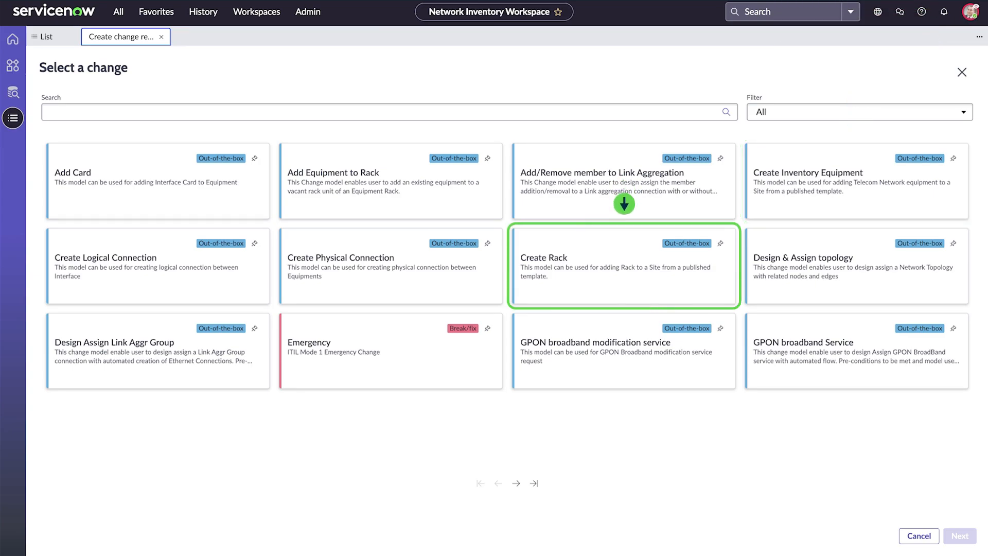
left_click(158, 266)
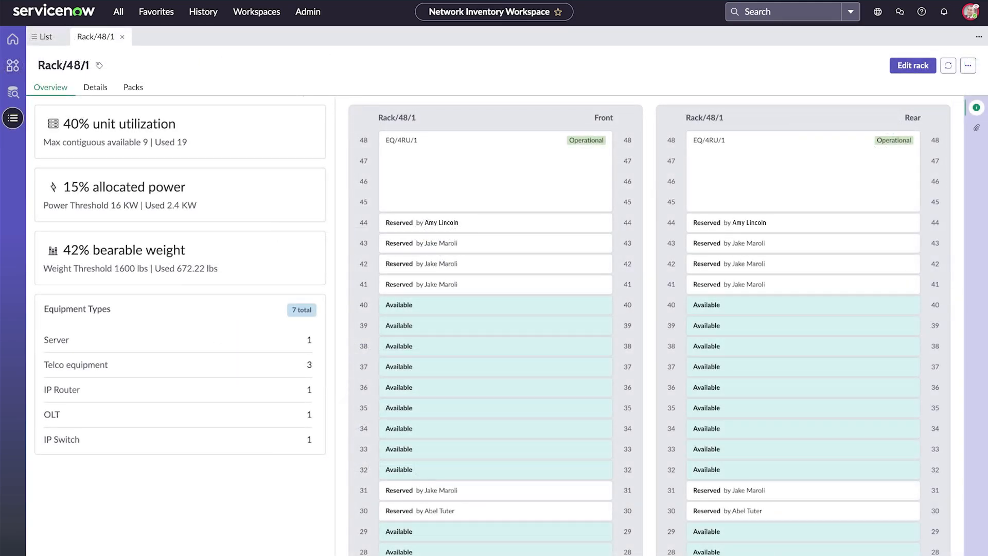
Step: Return to the personal home page via the Home icon in the sidebar
left_click(11, 39)
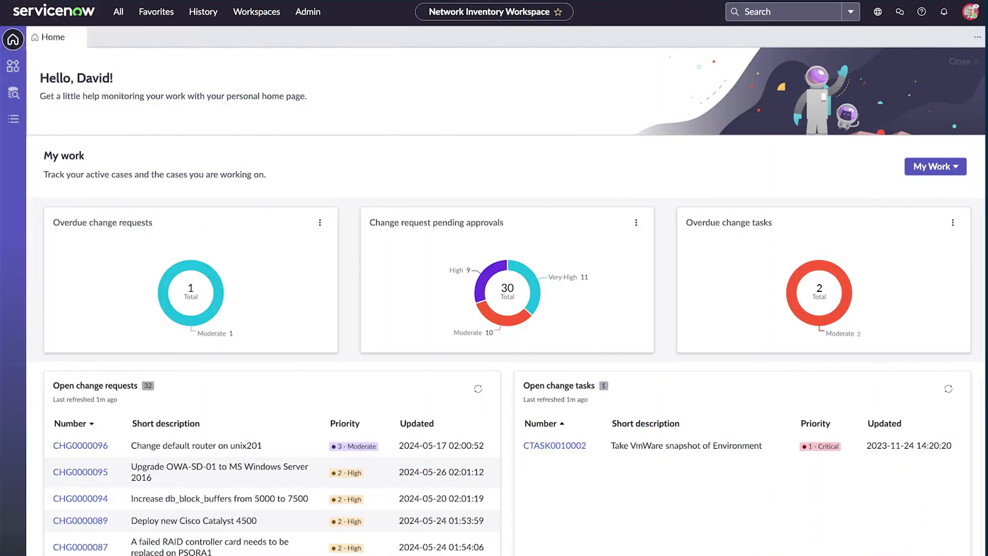